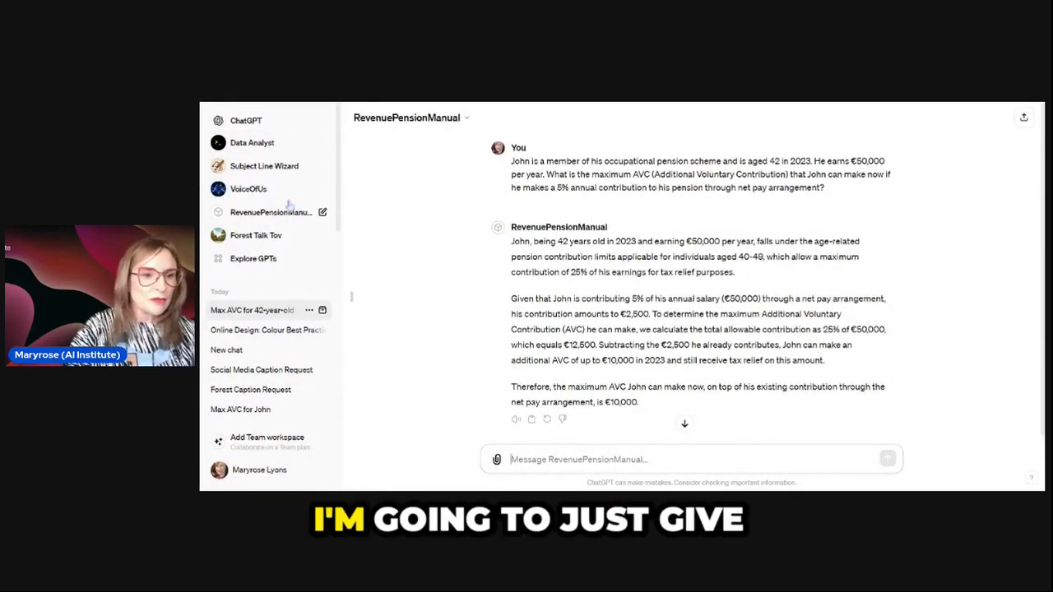
Open a new chat with RevenuePensionManual from the sidebar GPT list
left_click(261, 211)
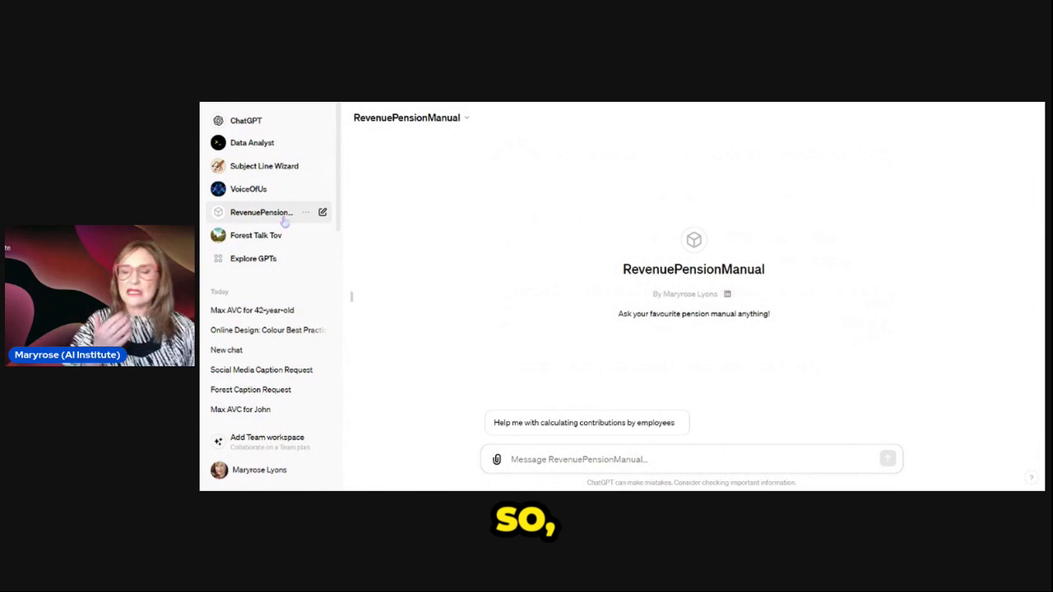